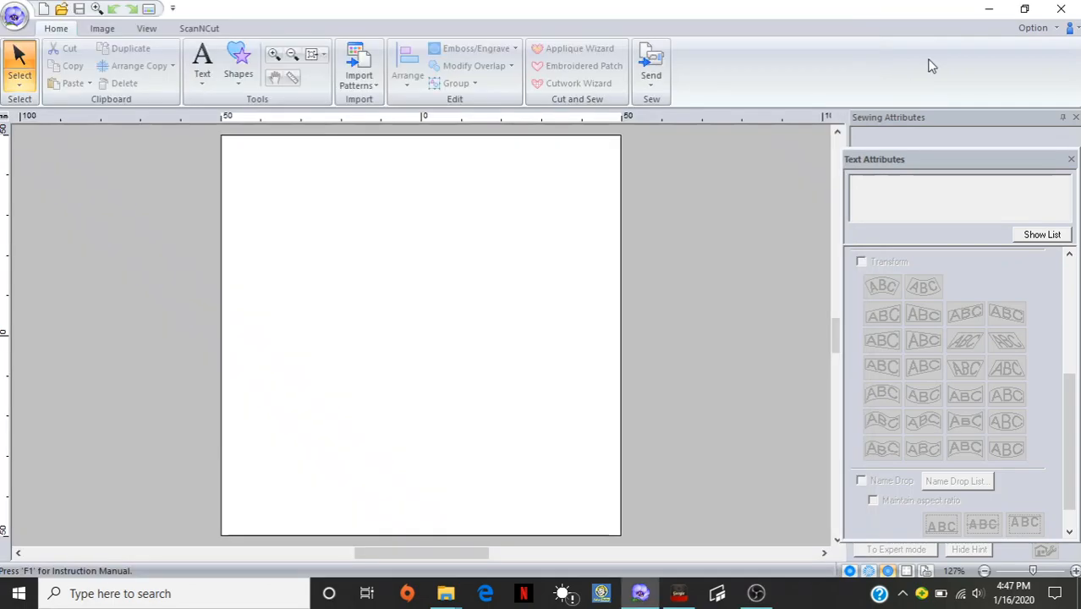
{"action": "mouse_move", "coordinate": [624, 239]}
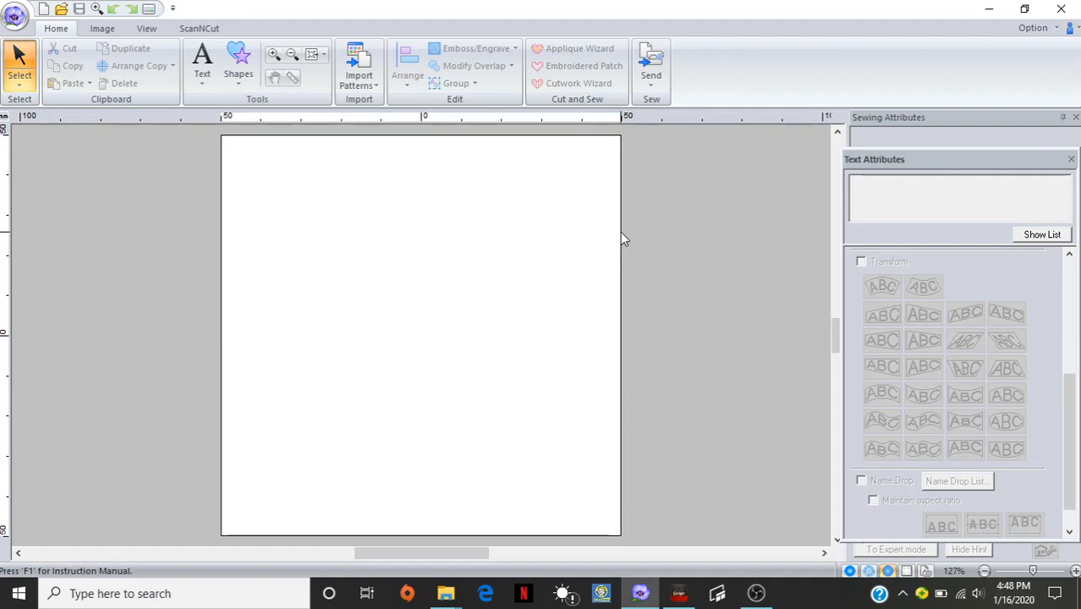
{"action": "mouse_move", "coordinate": [506, 190]}
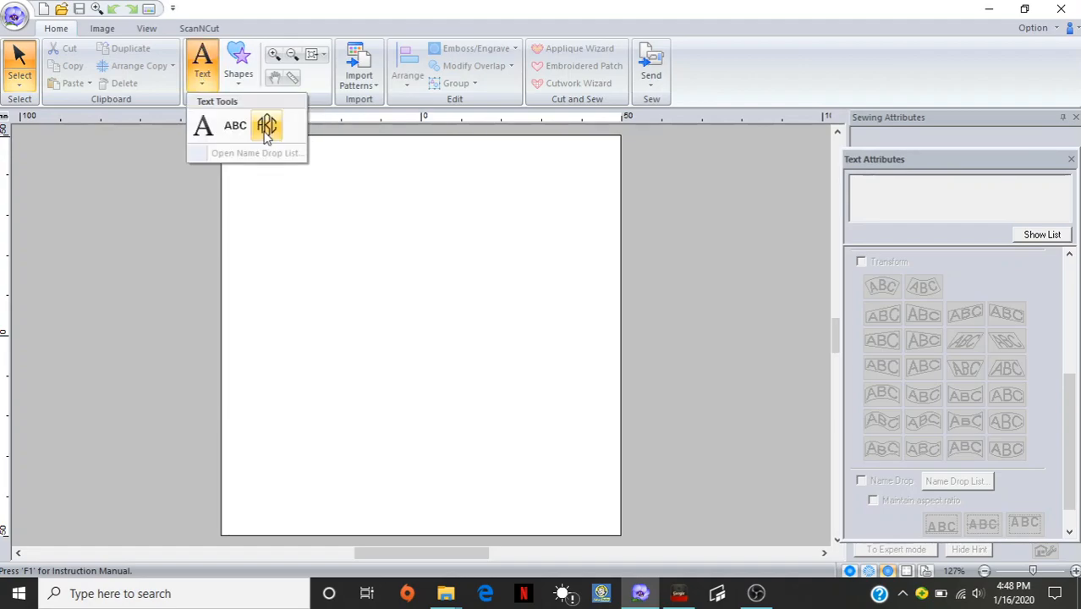
{"action": "mouse_move", "coordinate": [235, 126]}
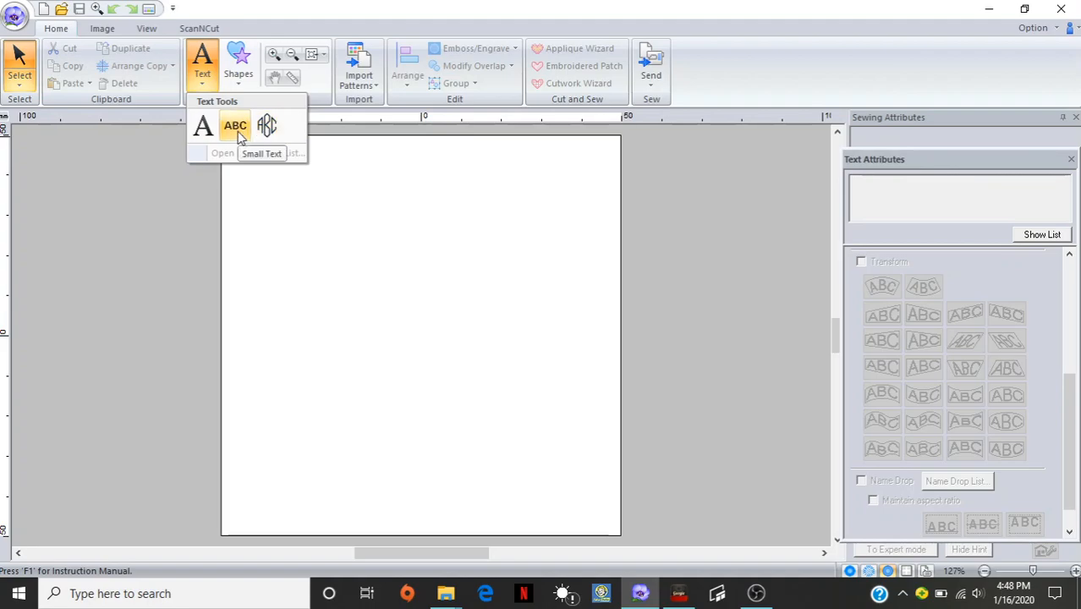
{"action": "mouse_move", "coordinate": [203, 125]}
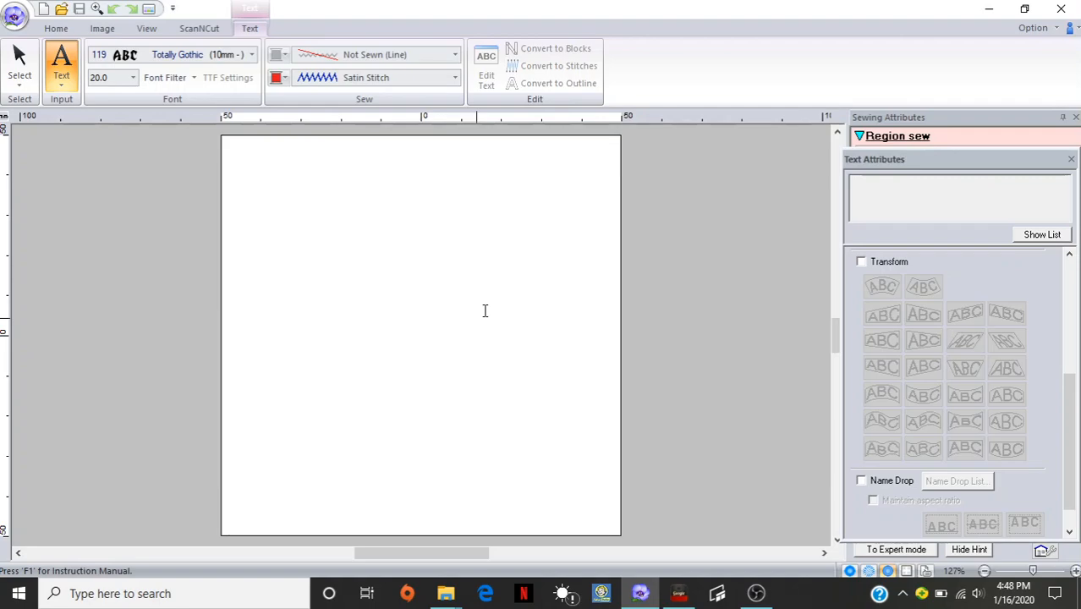
{"action": "mouse_move", "coordinate": [305, 162]}
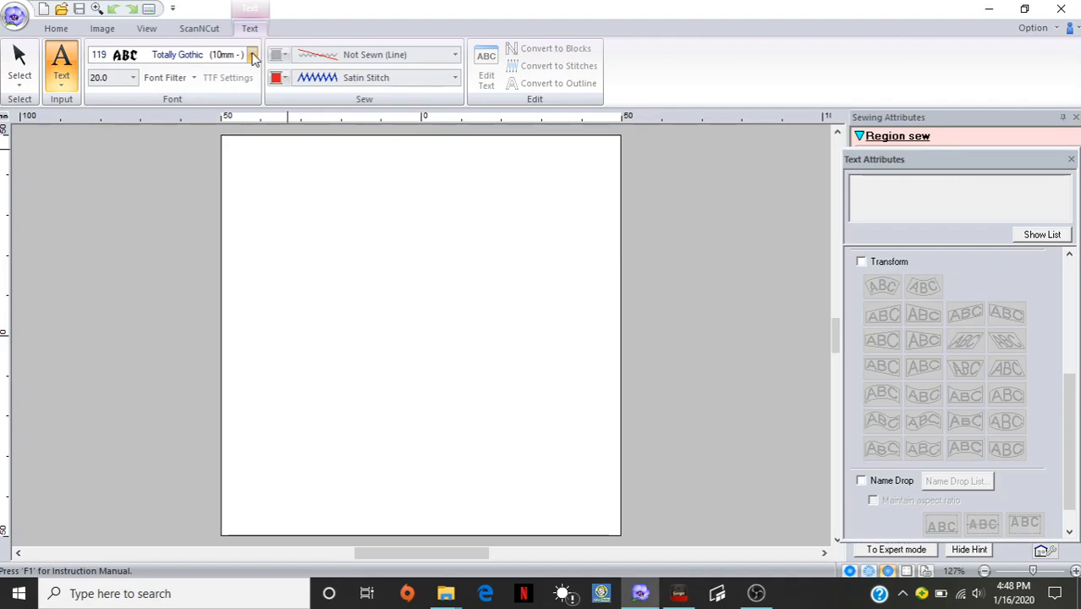
Open the text font list and scroll down to the TrueType fonts such as Arial
{"action": "left_click", "coordinate": [252, 54]}
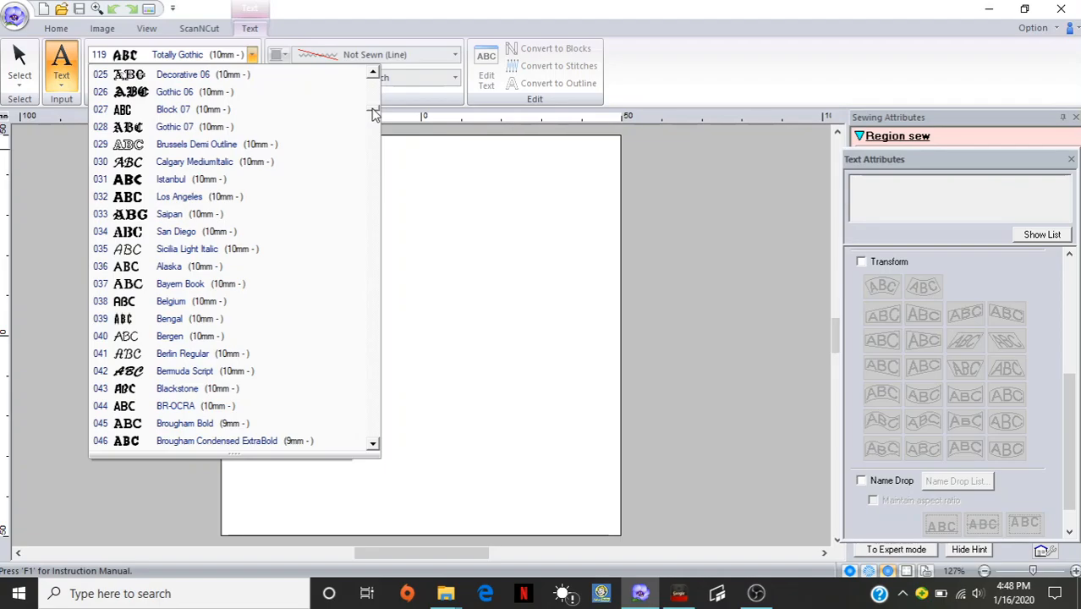
{"action": "scroll", "scroll_direction": "down", "scroll_amount": 3}
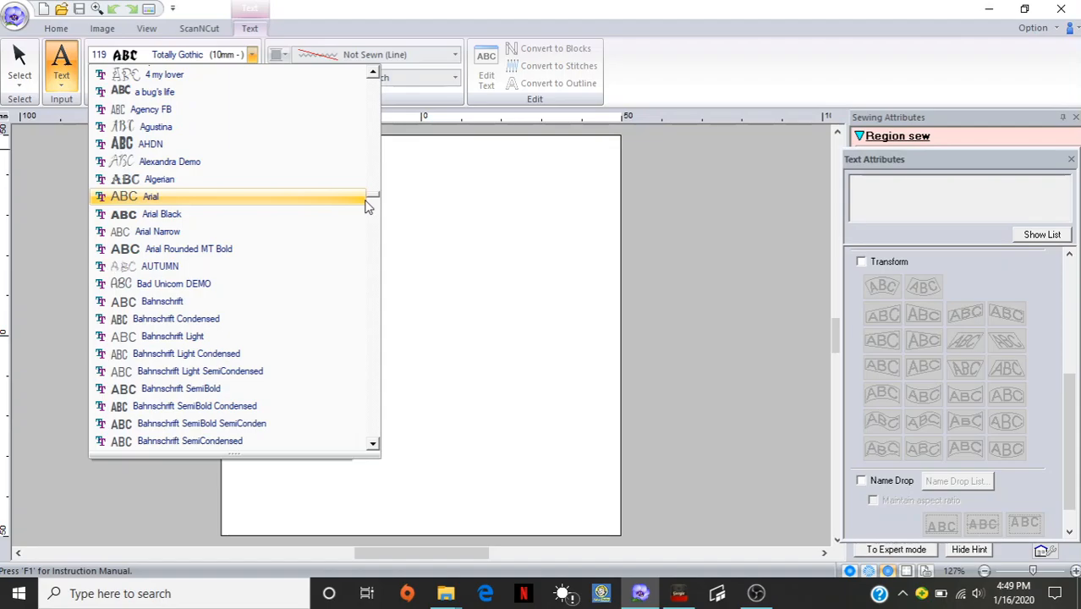
{"action": "mouse_move", "coordinate": [254, 266]}
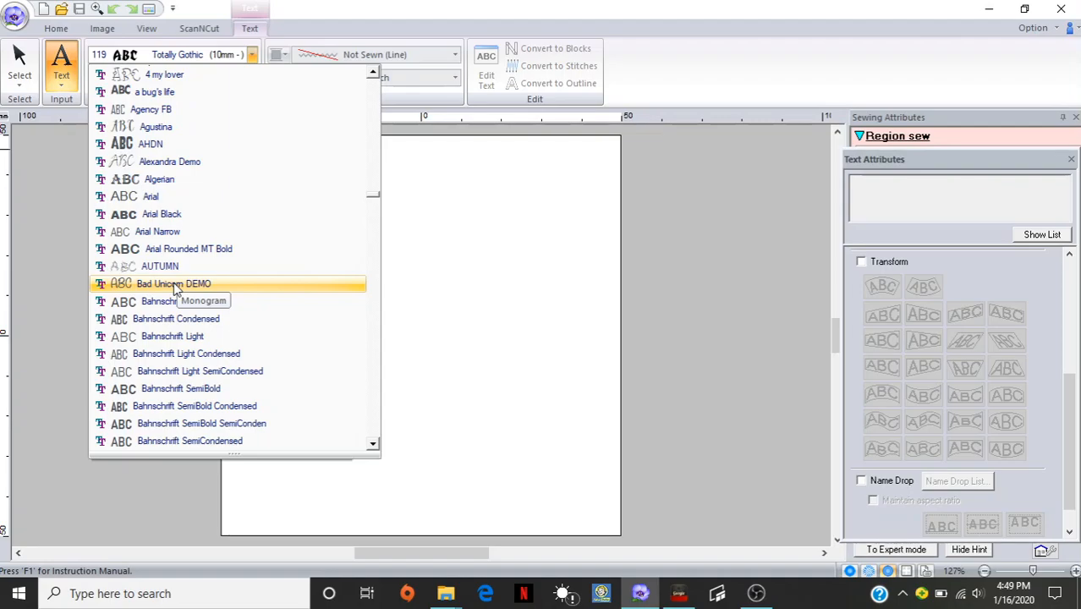
Choose Bad Unicorn DEMO as the lettering font
{"action": "left_click", "coordinate": [173, 284]}
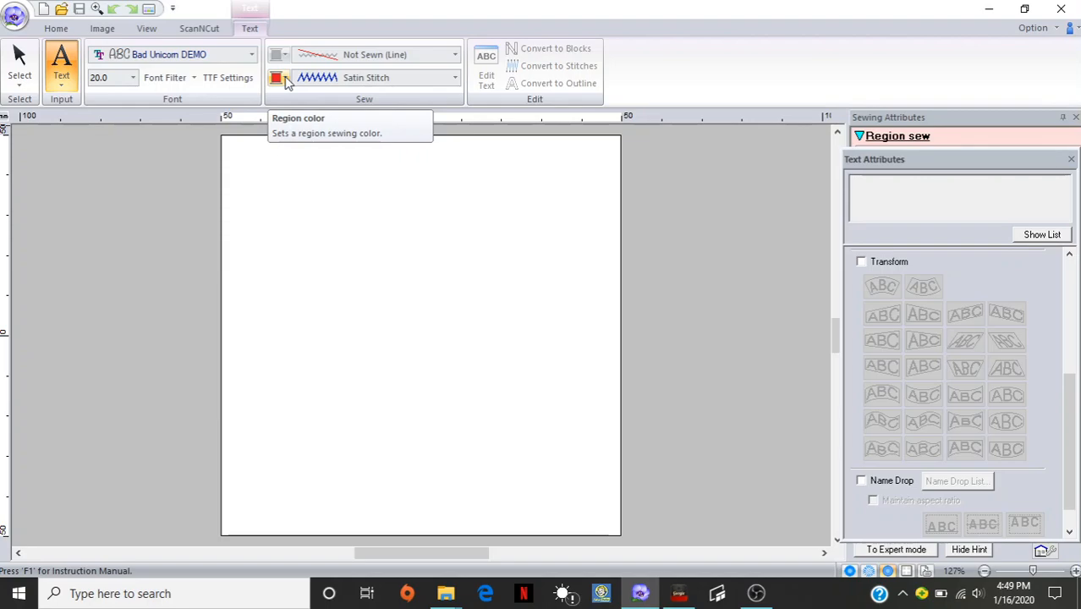
Open the region thread colour choices and show the full thread chart palette
{"action": "left_click", "coordinate": [276, 77]}
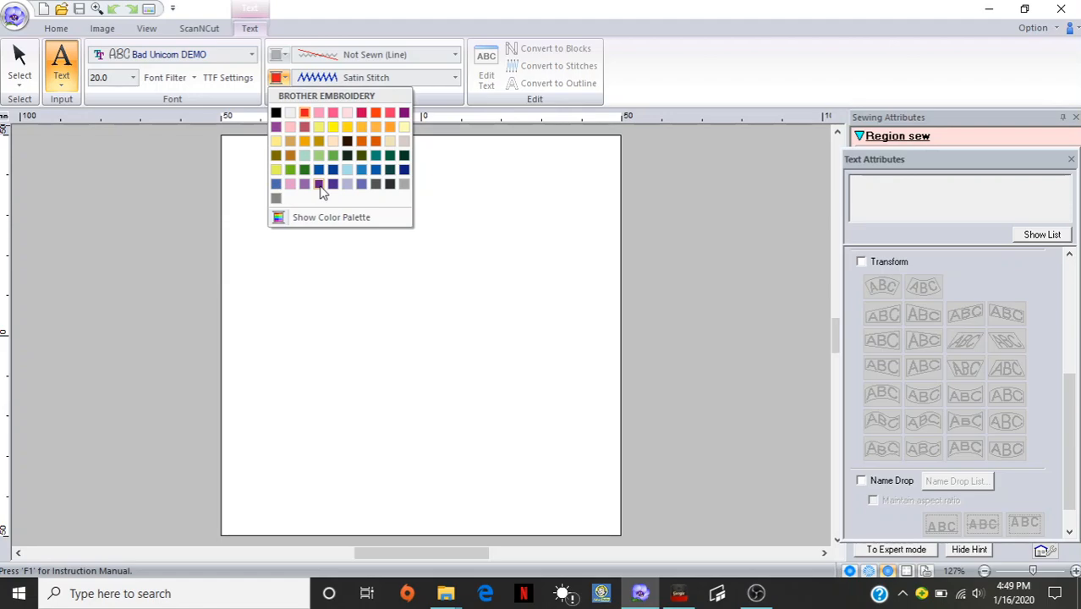
{"action": "mouse_move", "coordinate": [331, 218]}
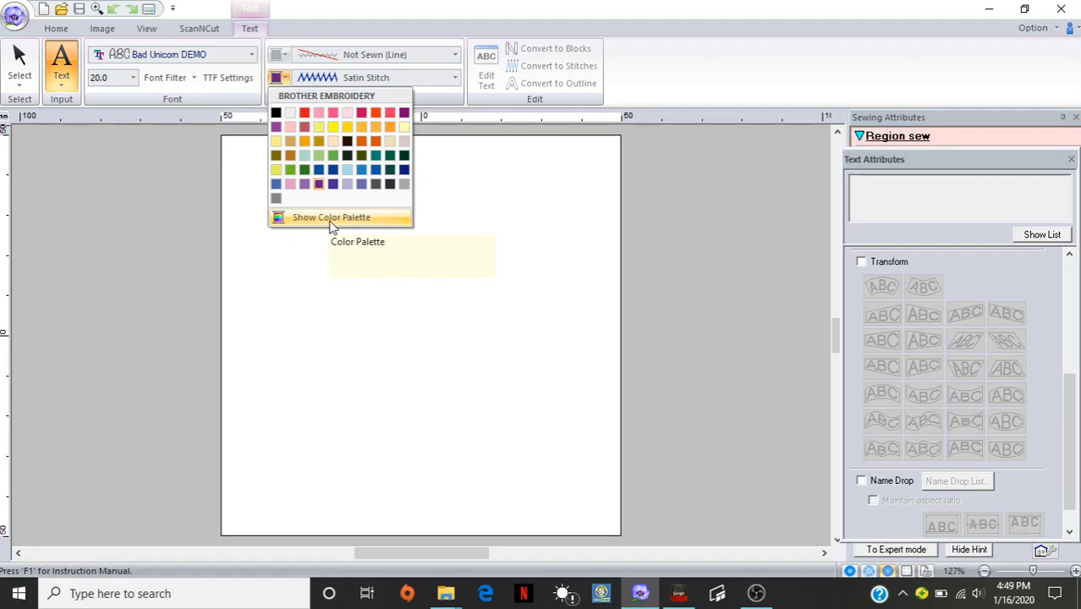
{"action": "left_click", "coordinate": [331, 218]}
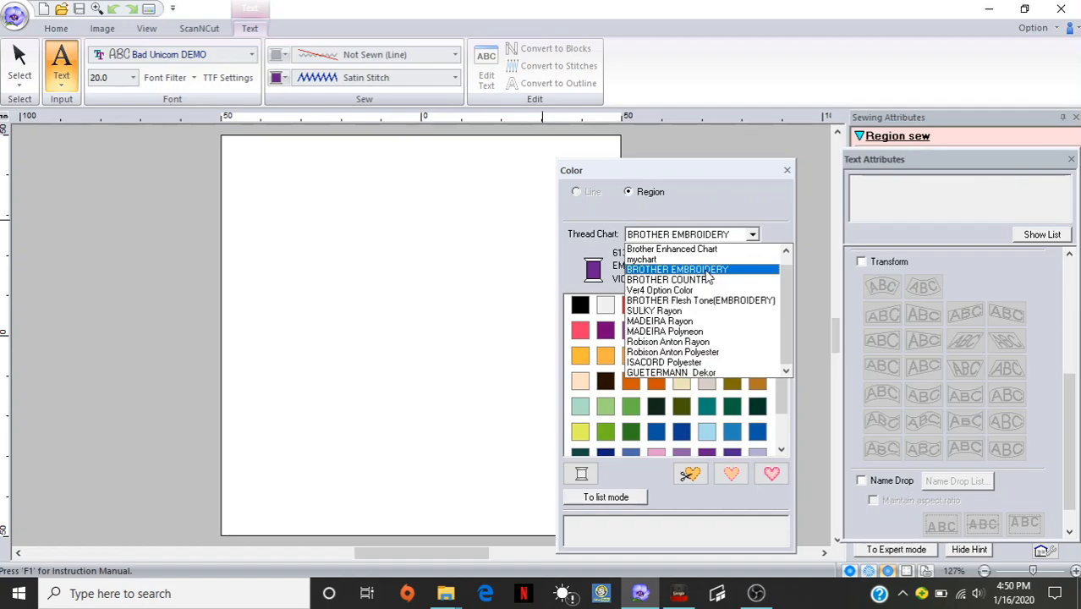
Keep the Brother Embroidery thread chart and type 'Hello' on the page
{"action": "left_click", "coordinate": [786, 170]}
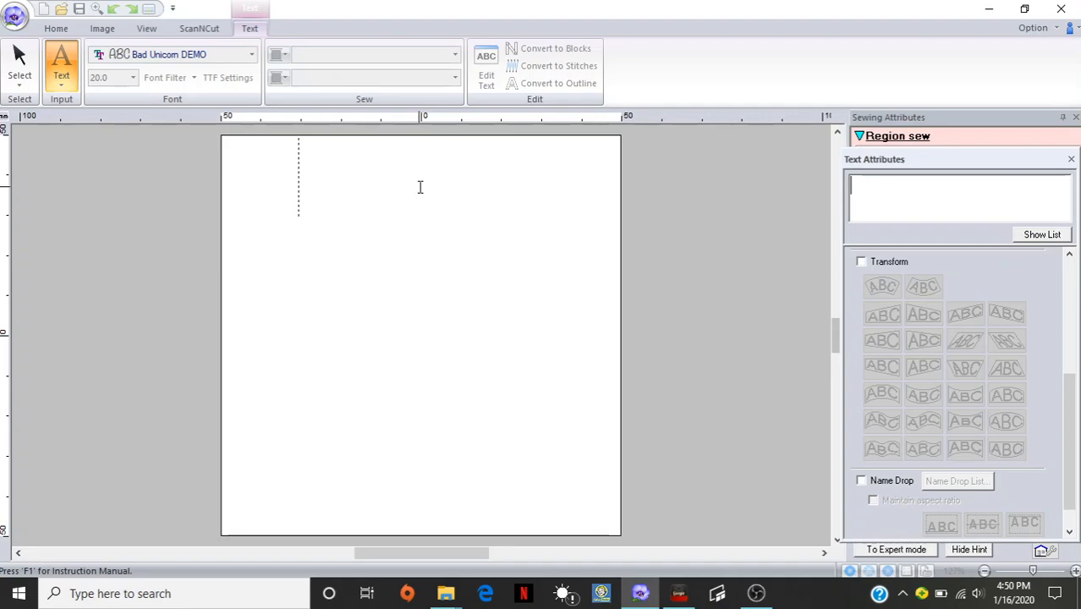
{"action": "type", "text": "Hello"}
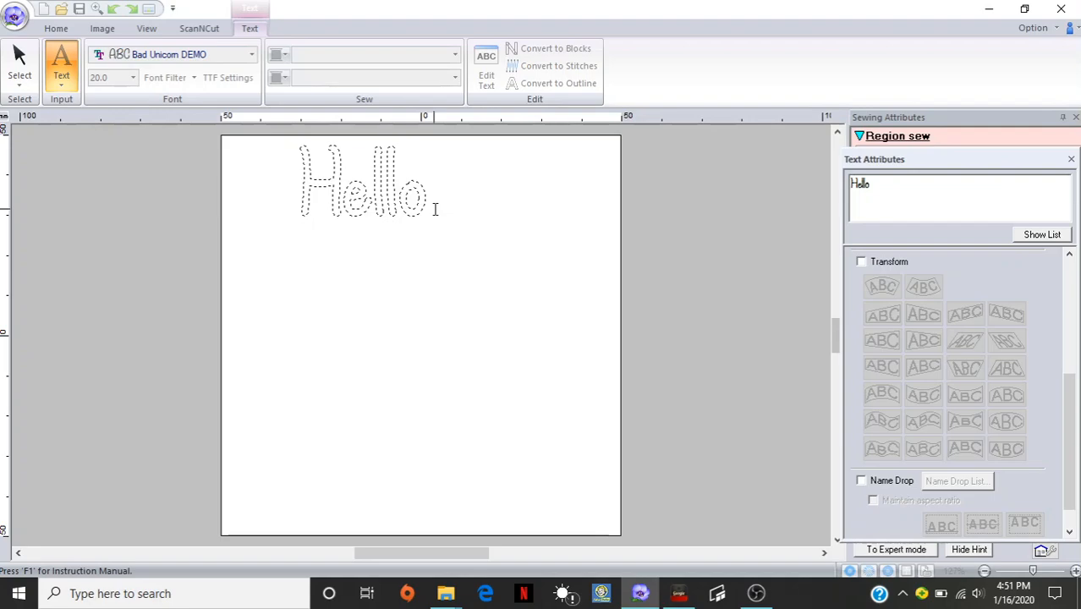
Finish the Hello text so it shows as purple satin lettering at size 50
{"action": "left_click", "coordinate": [364, 182]}
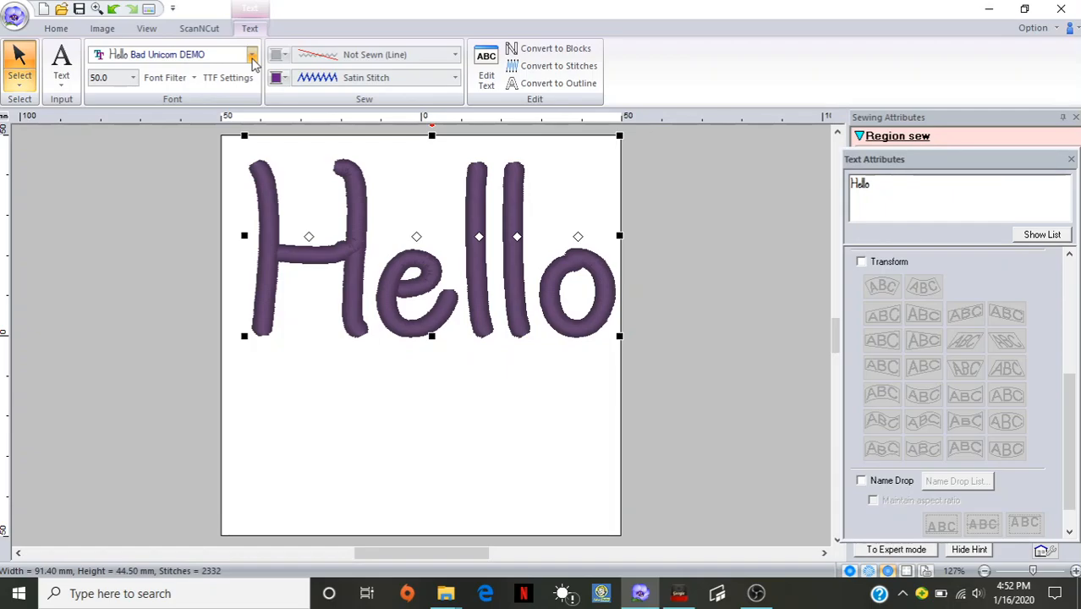
Switch Hello to LoveLetters in dark blue at size 31 and move it mid-page
{"action": "left_click", "coordinate": [252, 54]}
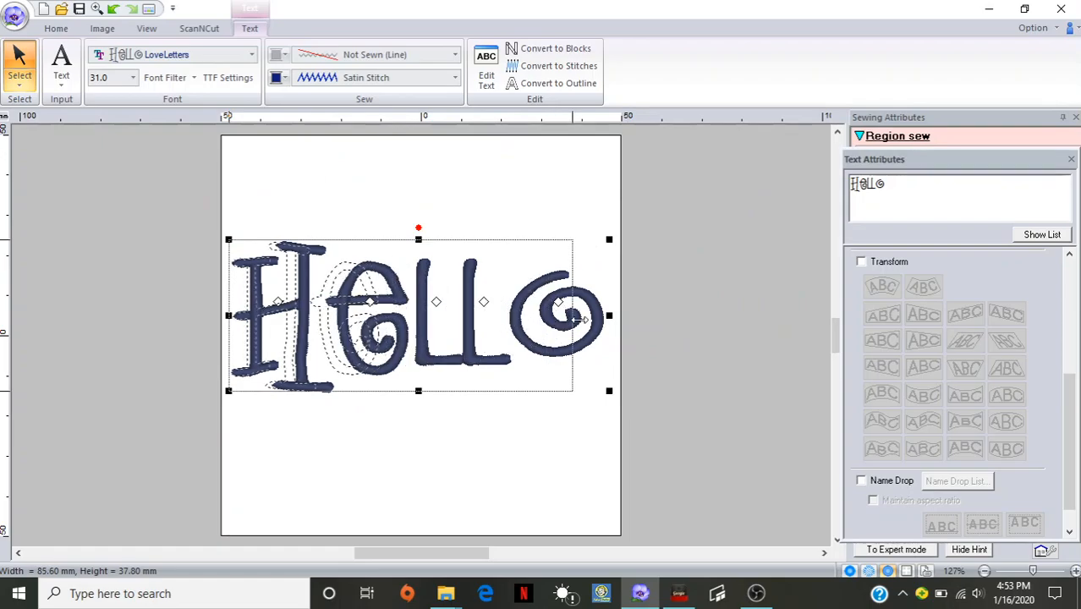
{"action": "left_click_drag", "start_coordinate": [609, 316], "coordinate": [609, 316]}
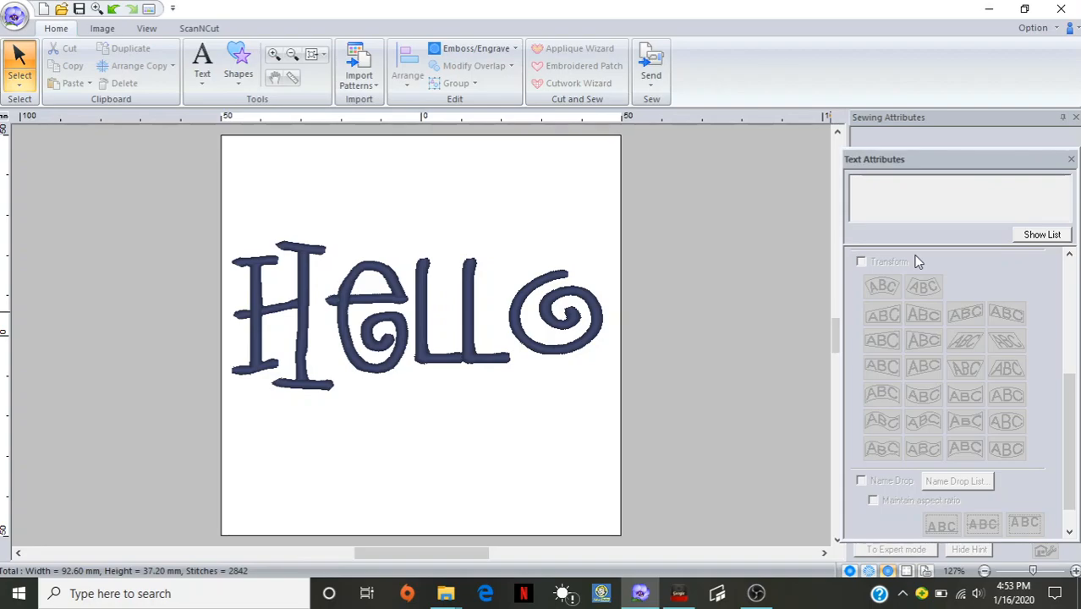
Click an empty page area to deselect the blue LoveLetters Hello
{"action": "left_click", "coordinate": [415, 313]}
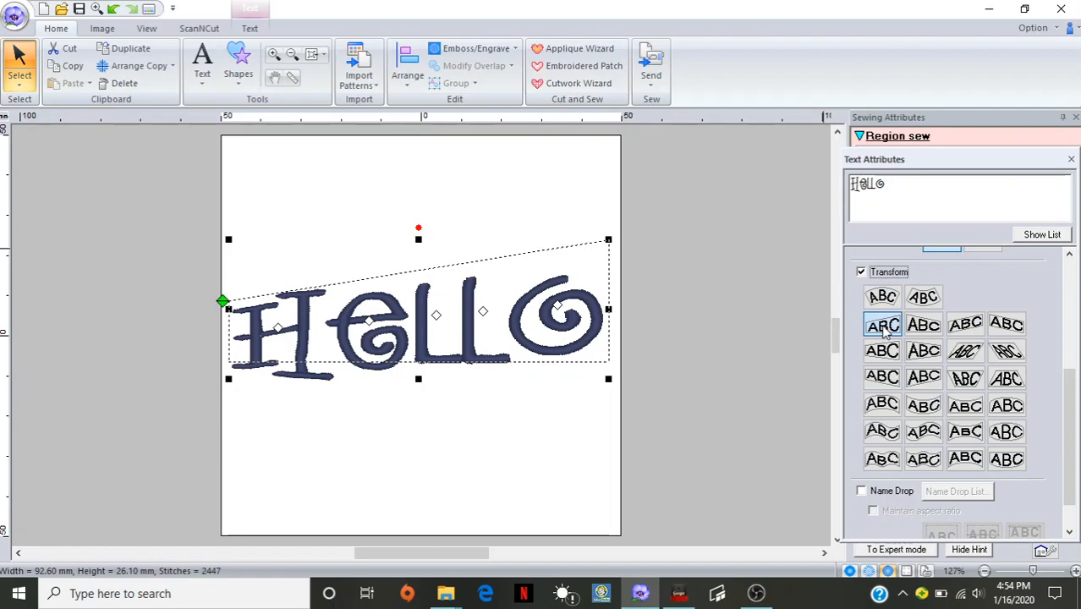
Uncheck Transform to flatten Hello, then show the Text tool dropdown options
{"action": "left_click", "coordinate": [861, 271]}
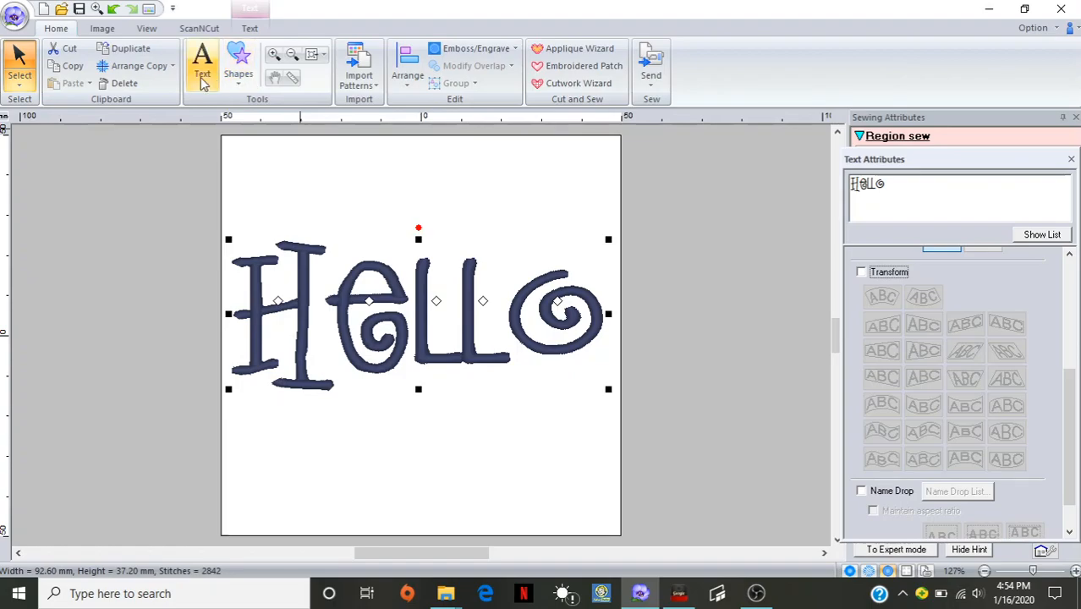
{"action": "left_click", "coordinate": [203, 64]}
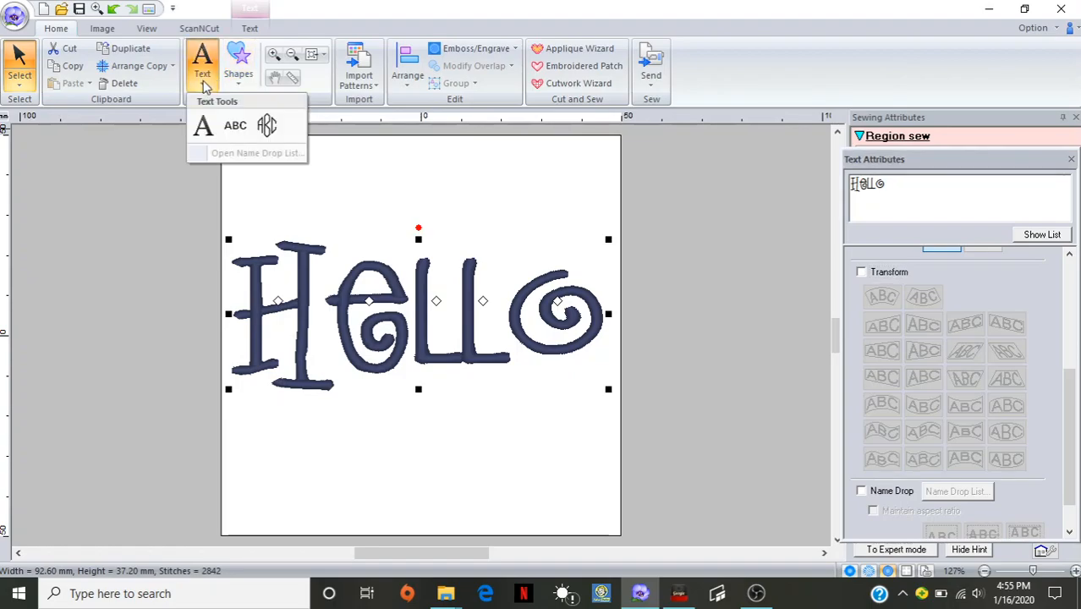